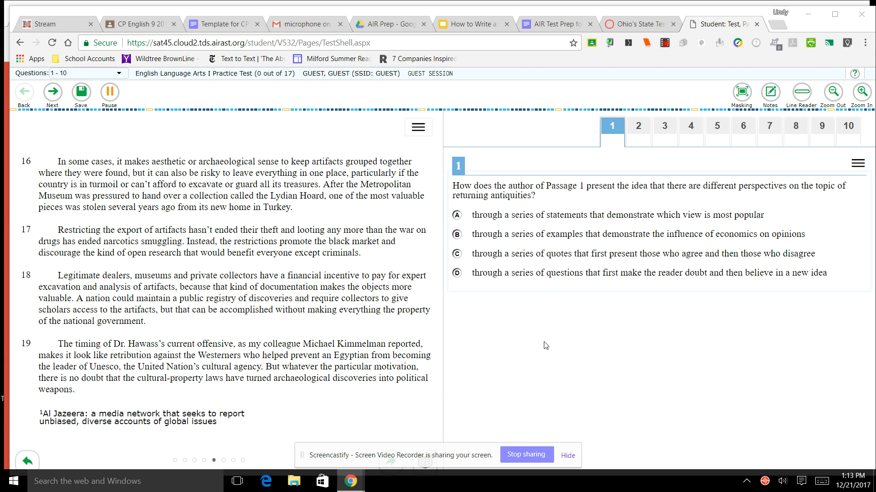
mouse_move(158, 328)
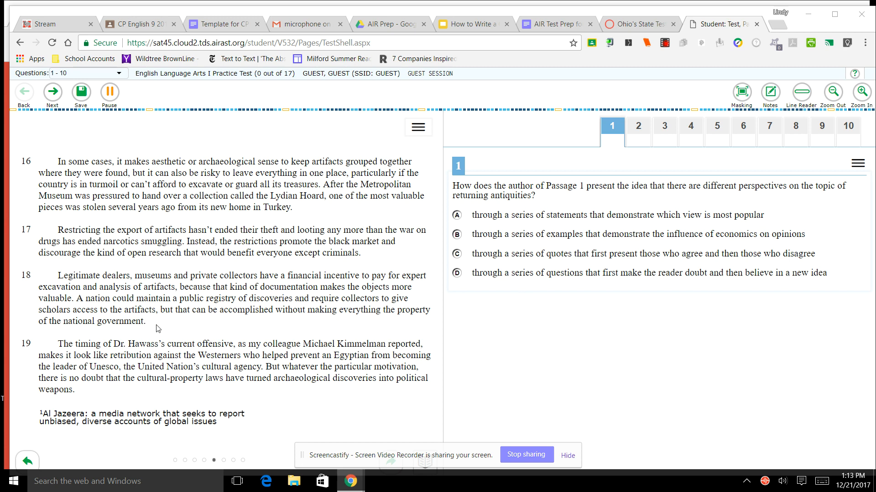
mouse_move(259, 279)
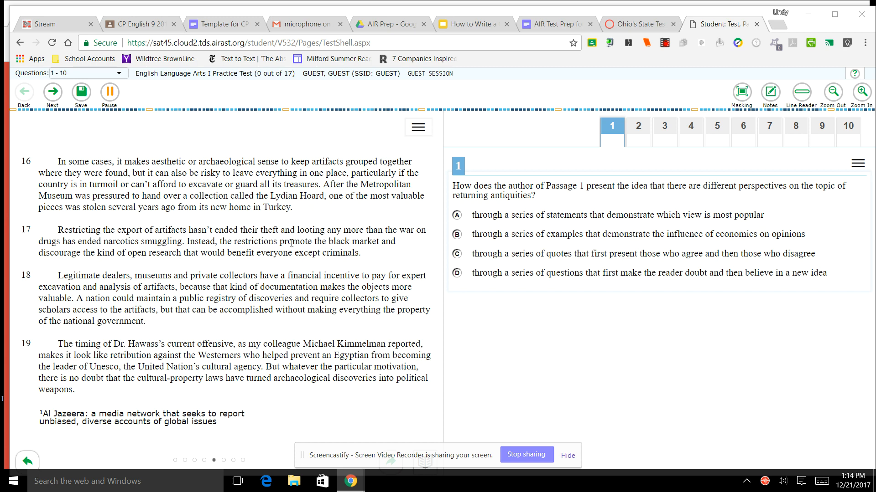
mouse_move(328, 235)
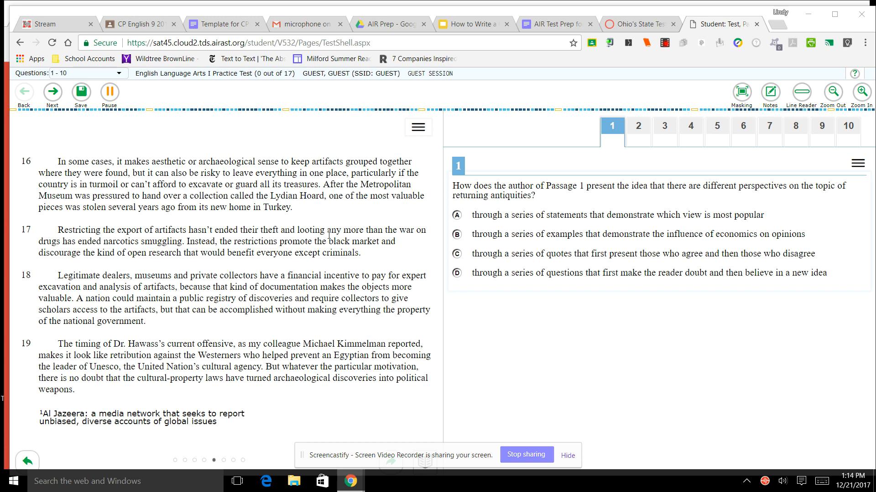
mouse_move(542, 314)
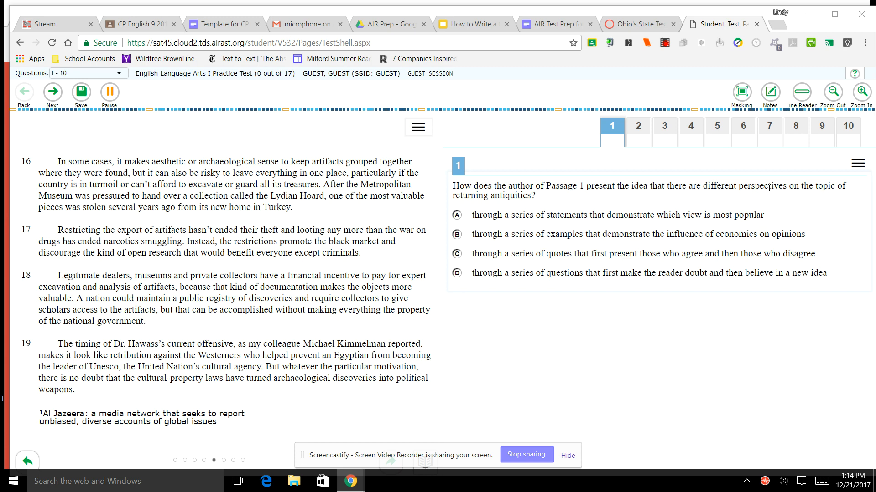
mouse_move(633, 157)
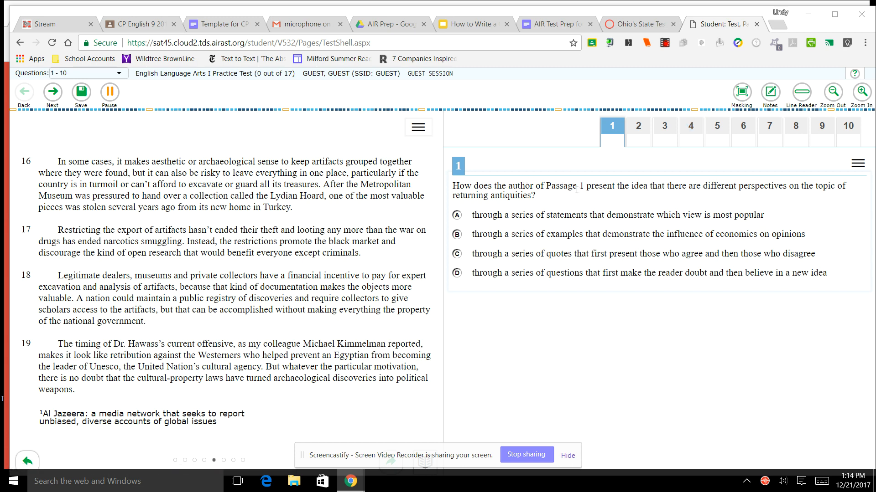
mouse_move(740, 189)
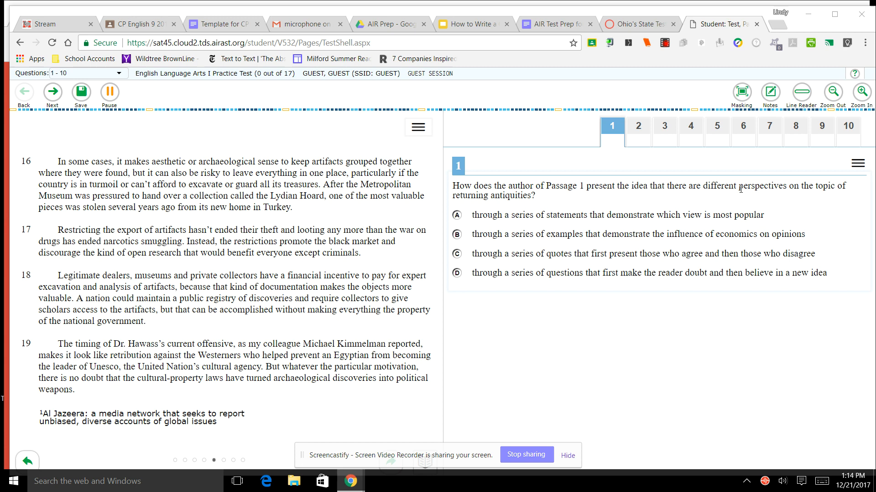
mouse_move(587, 189)
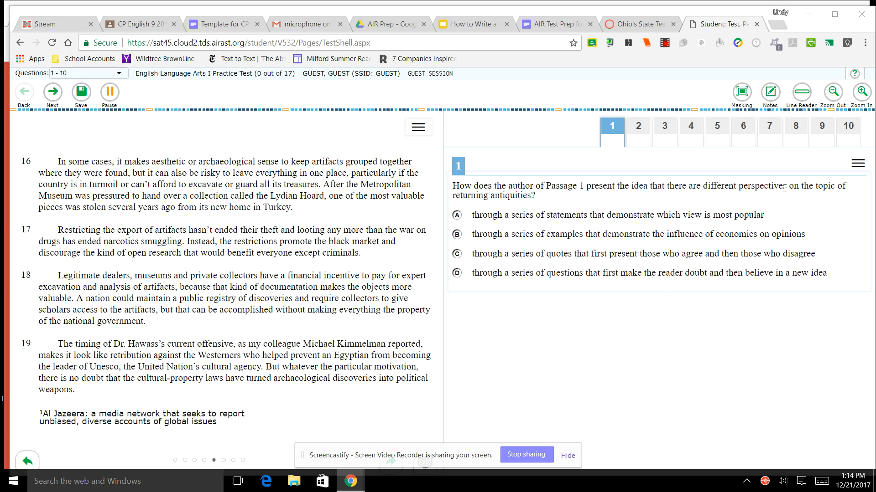
mouse_move(572, 201)
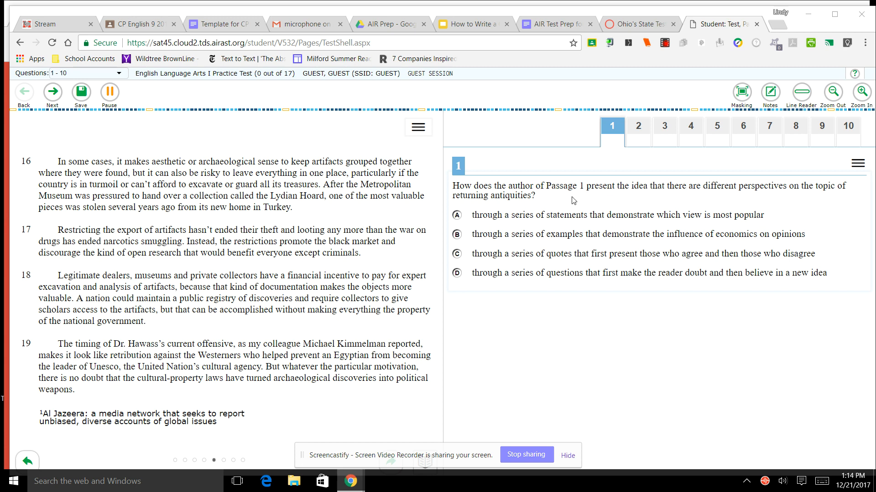
mouse_move(579, 230)
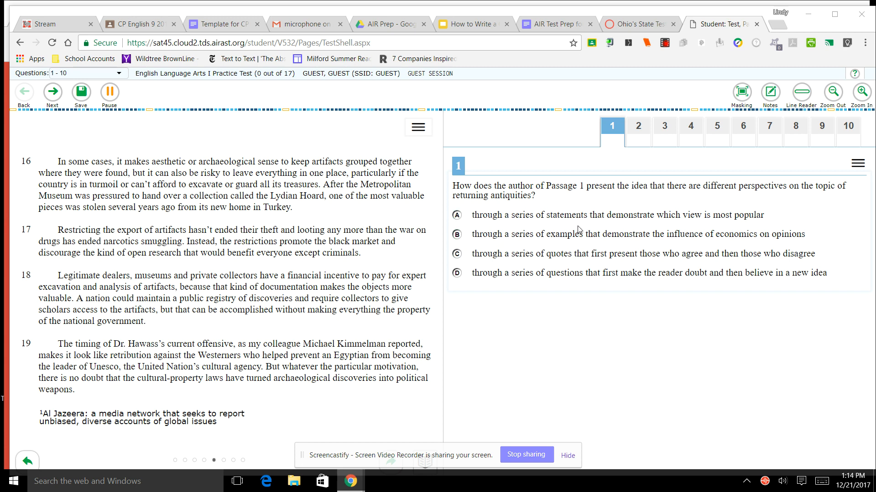
mouse_move(580, 181)
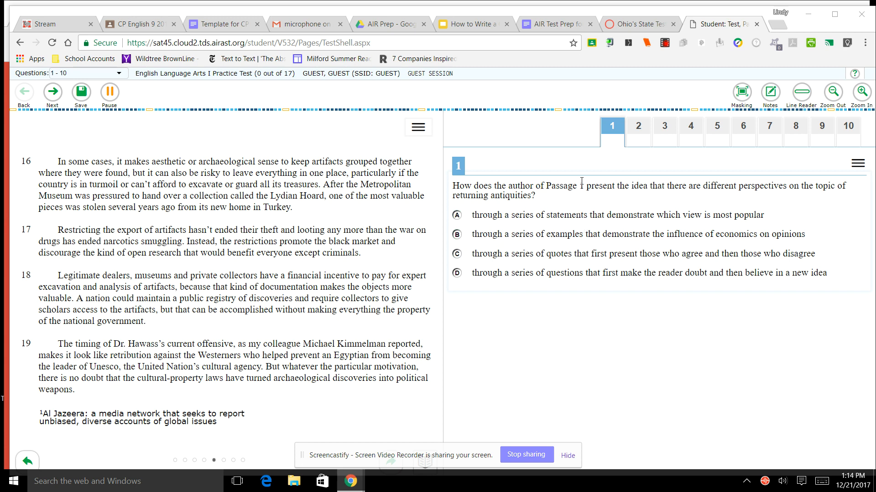
mouse_move(653, 174)
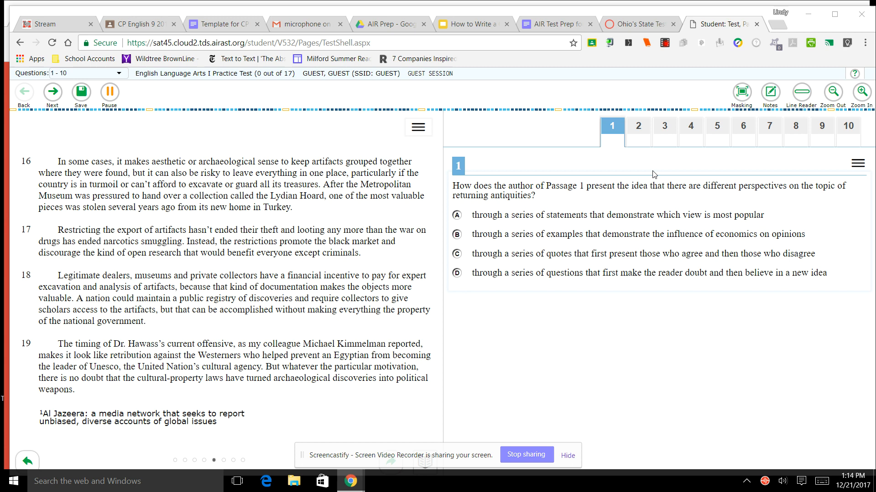
Step: Open question 2, on how paragraph 3 develops Passage 1's ideas
click(637, 125)
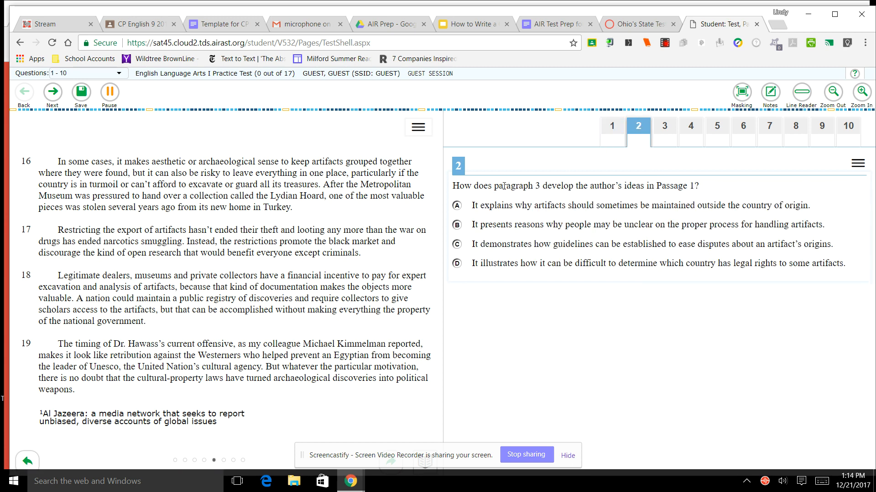
mouse_move(626, 203)
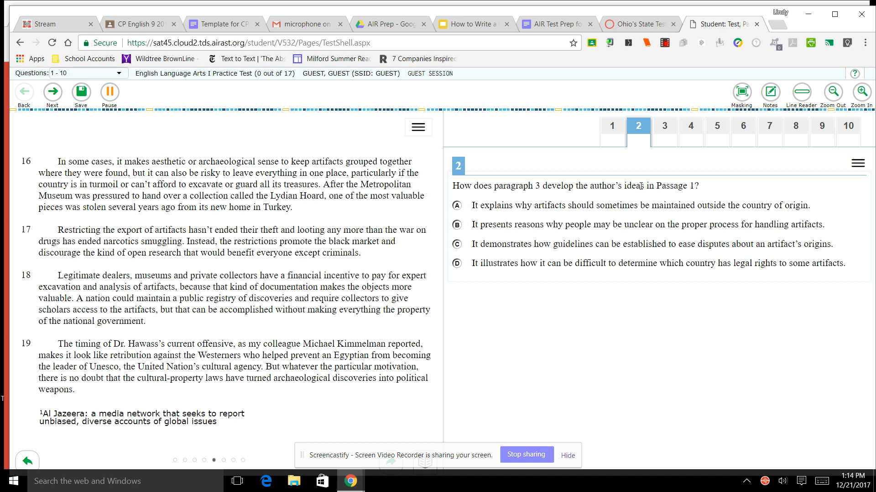
mouse_move(551, 186)
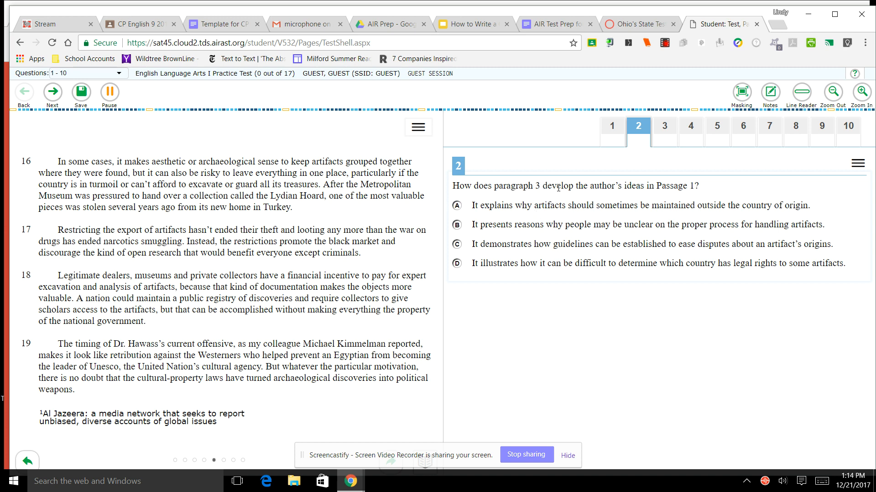
Step: Open question 3, asking what 'dispersed' means in paragraph 8
click(664, 126)
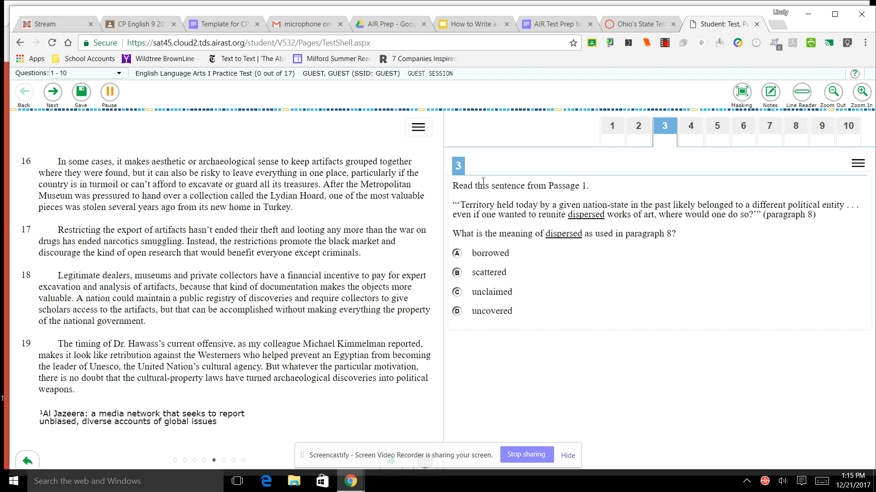
mouse_move(587, 207)
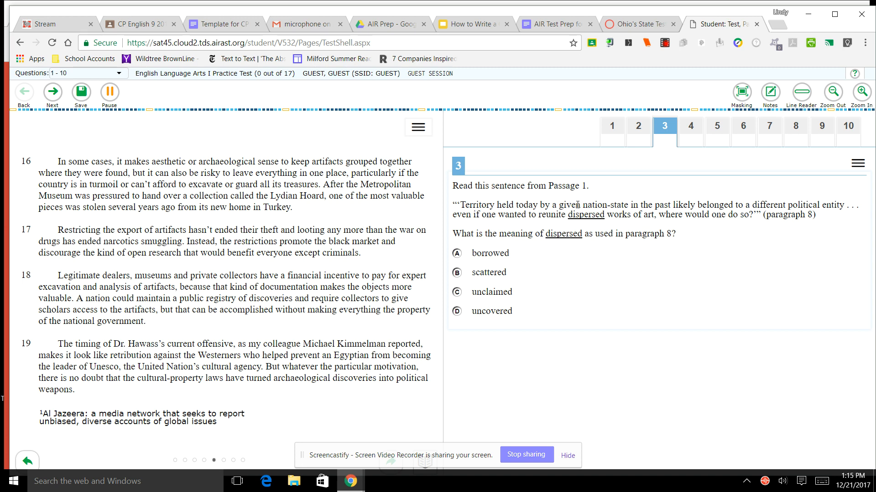
mouse_move(788, 219)
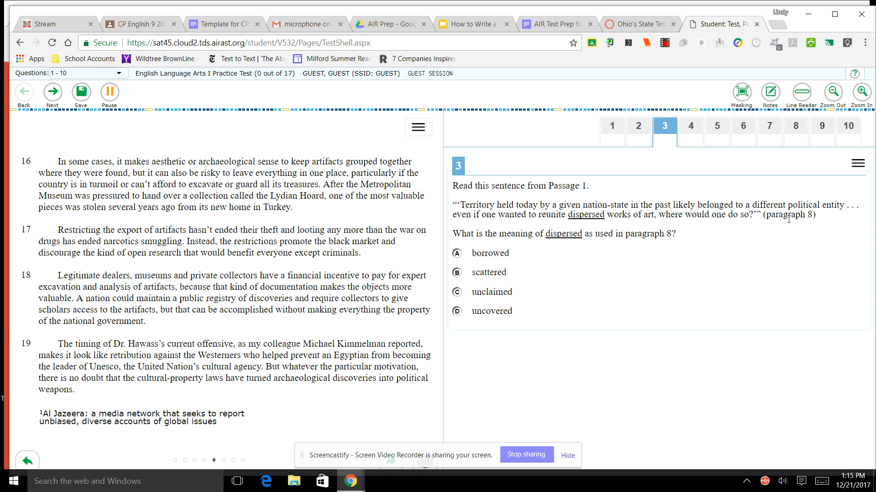
mouse_move(416, 249)
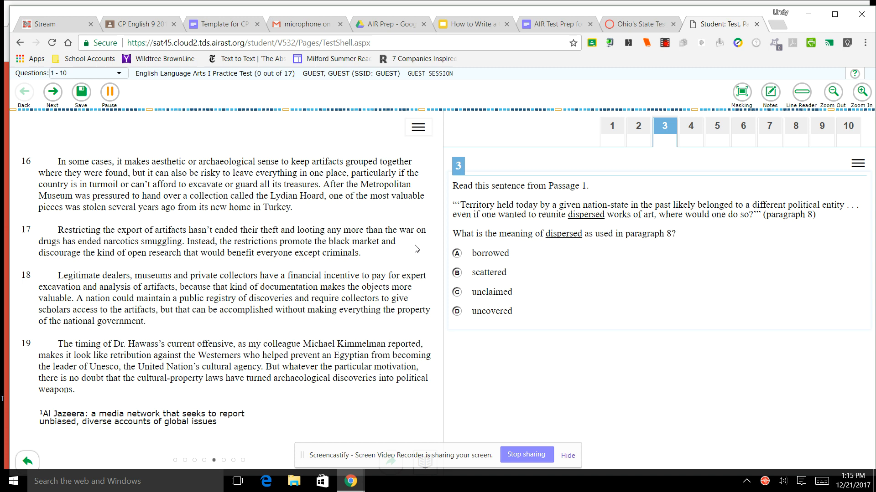
mouse_move(678, 224)
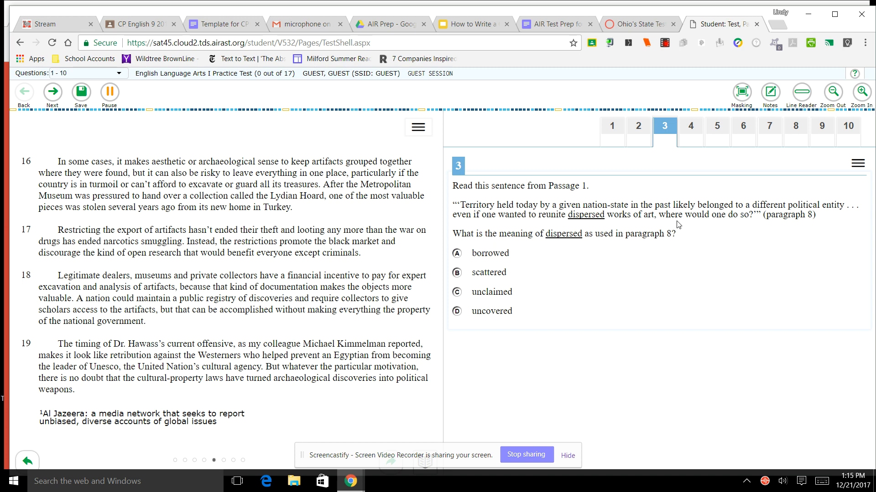
mouse_move(699, 227)
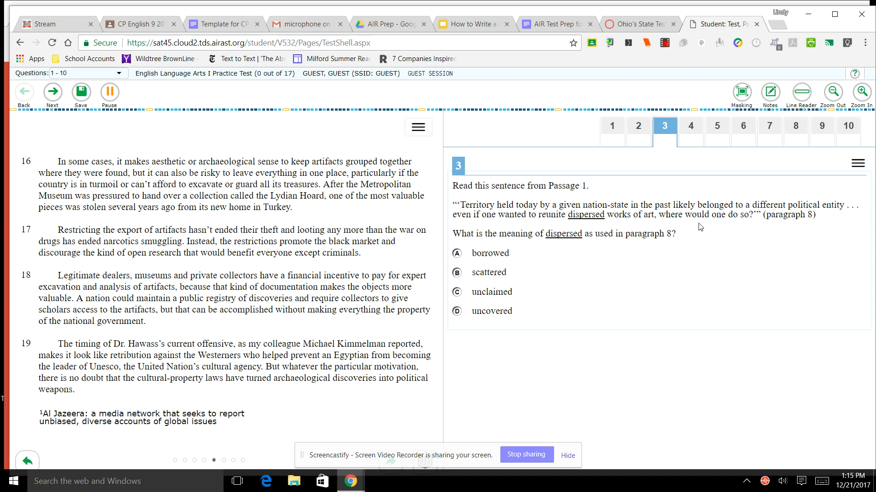
Step: Open question 4, the two-part item on Passage 2's use of Dr. Hawass
click(690, 124)
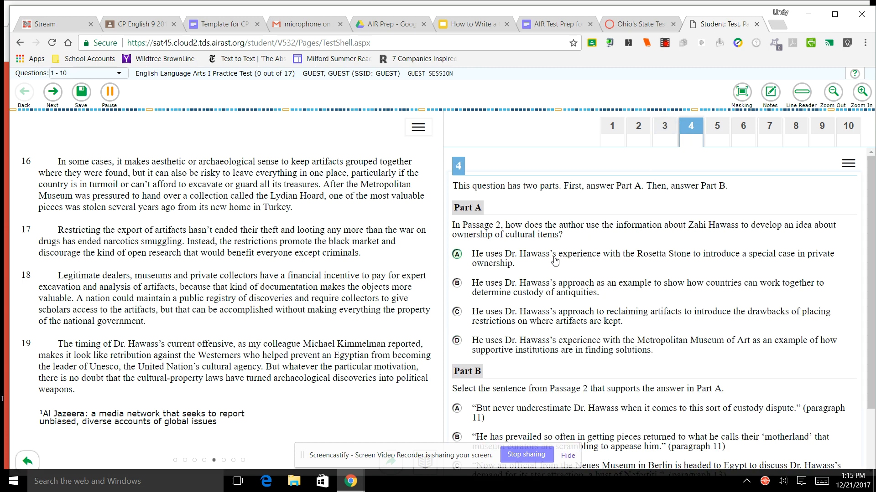
mouse_move(510, 276)
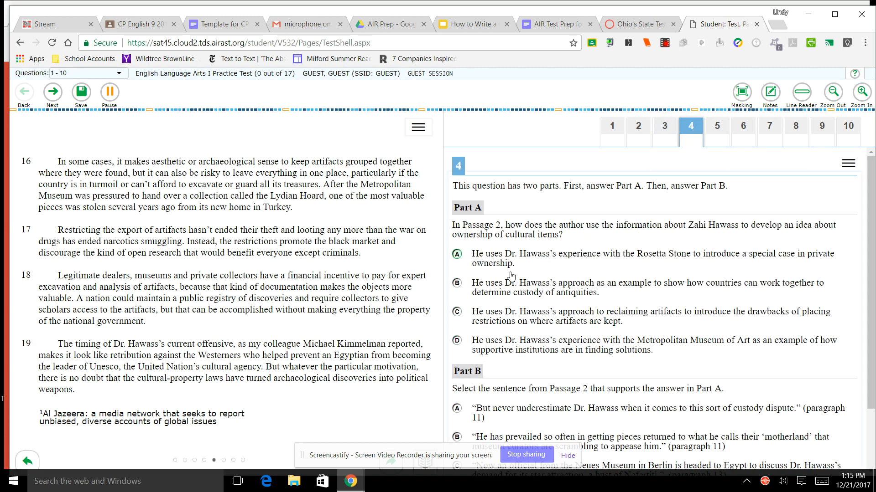
click(456, 312)
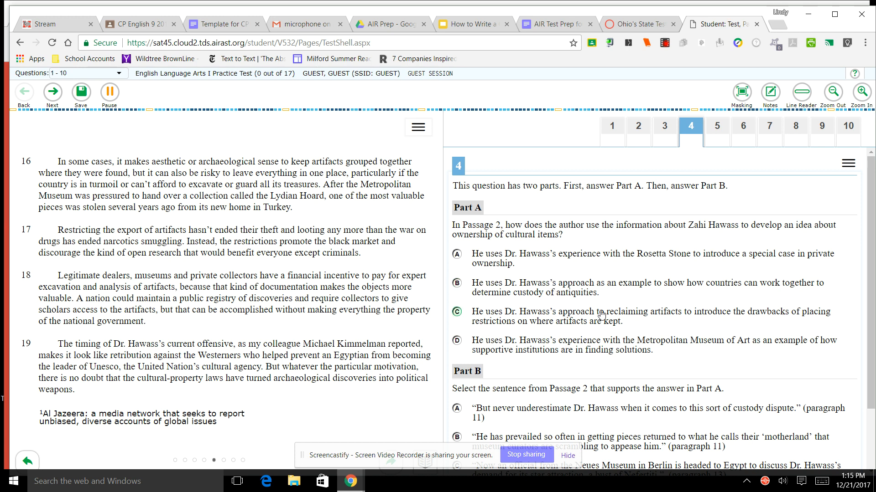
click(457, 311)
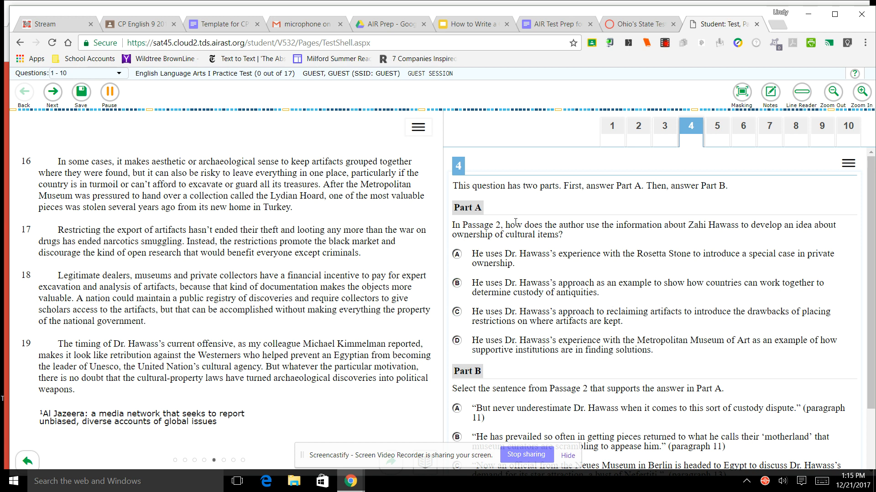
mouse_move(584, 382)
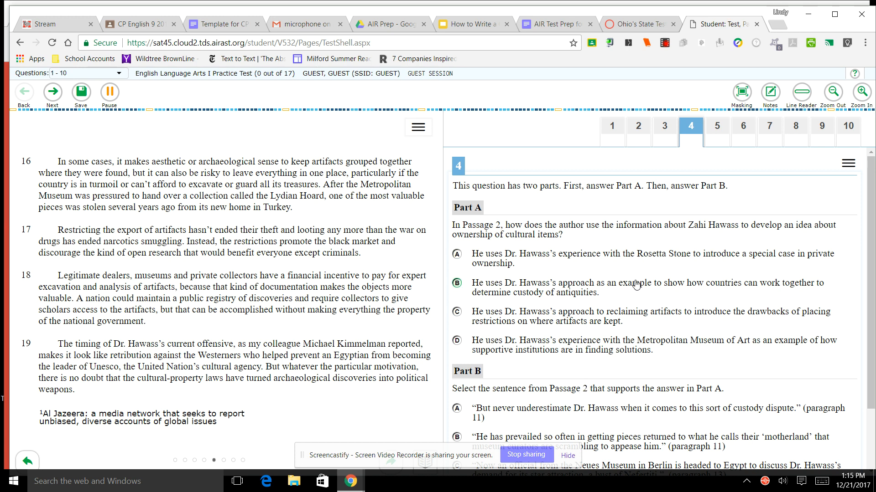
mouse_move(722, 119)
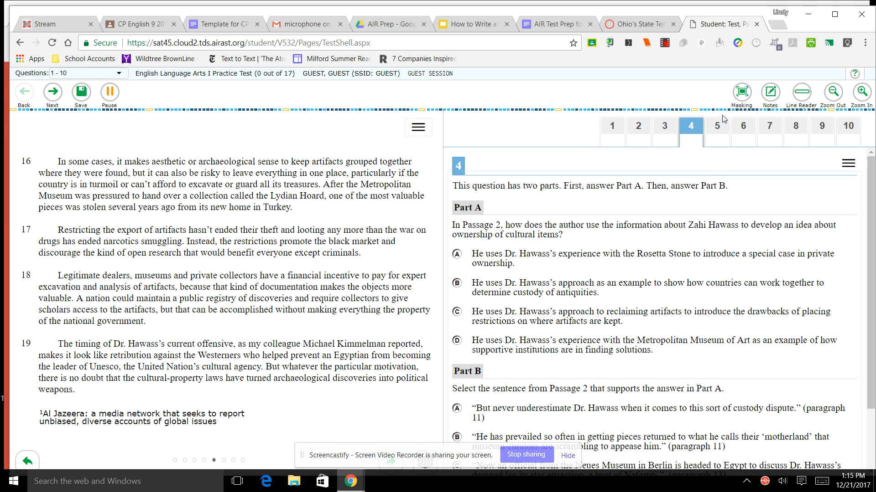
Step: Open question 5, on the phrase 'immediate pragmatic sense' in paragraph 14
click(716, 126)
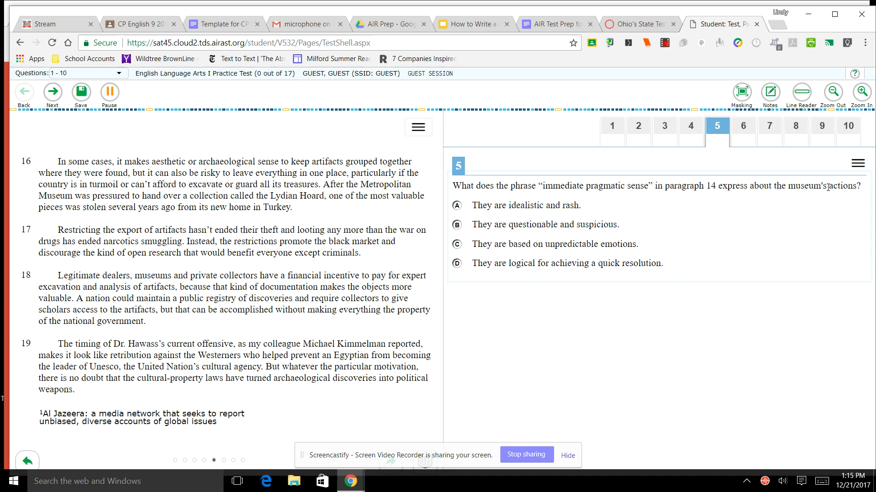
mouse_move(702, 179)
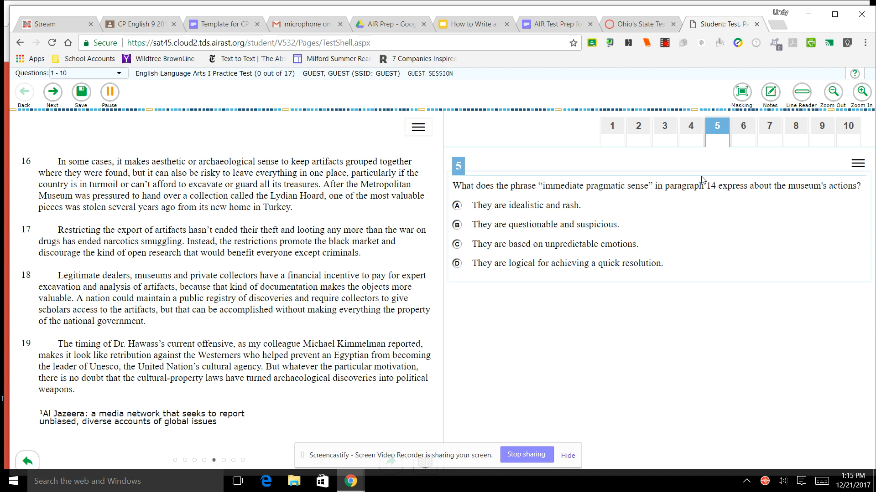
mouse_move(677, 187)
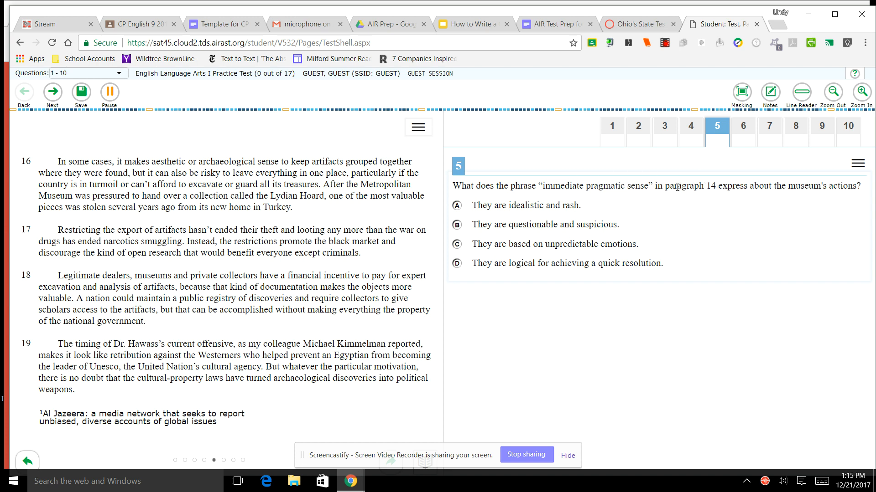
Step: Open question 6, on how paragraph 17 refines ideas about artifact-trade laws
click(742, 126)
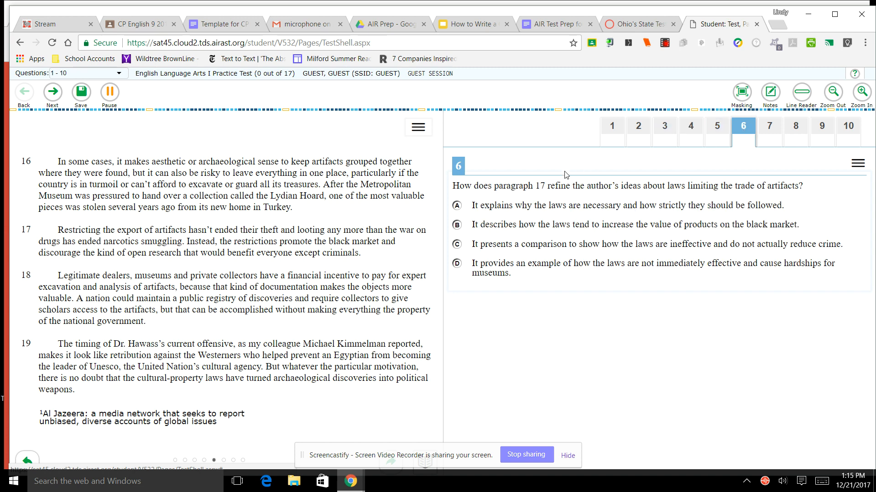
mouse_move(529, 196)
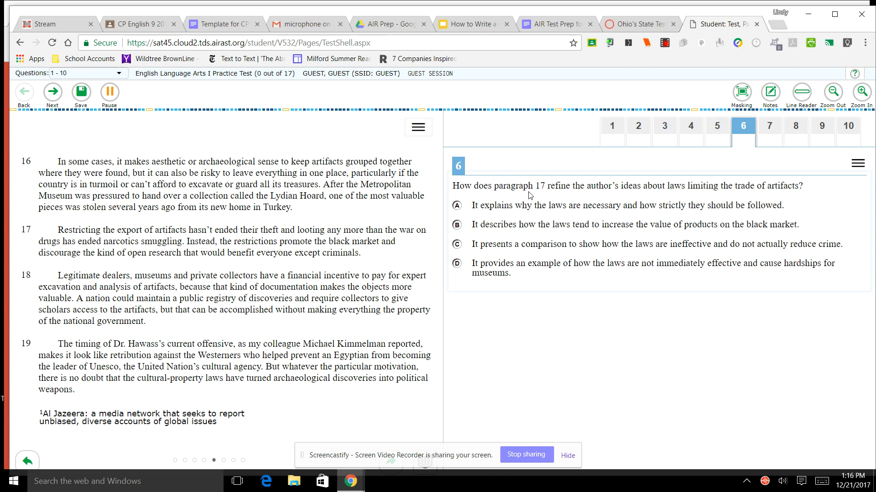
mouse_move(581, 182)
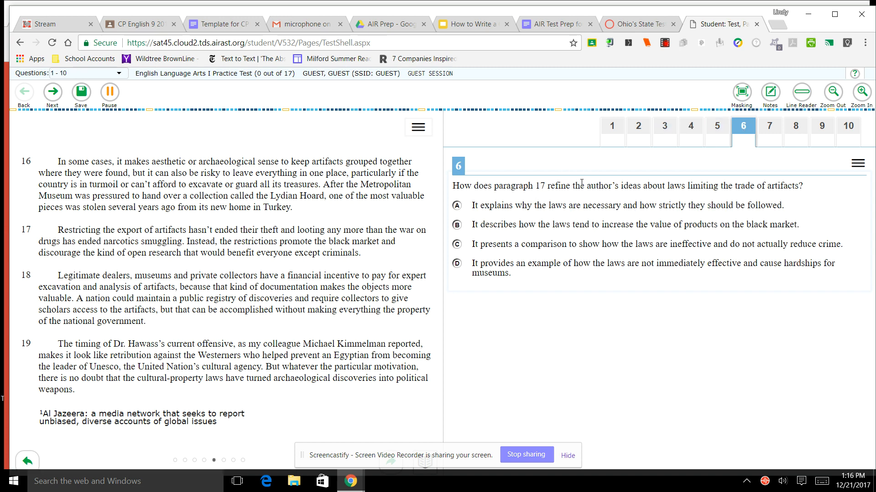
mouse_move(712, 189)
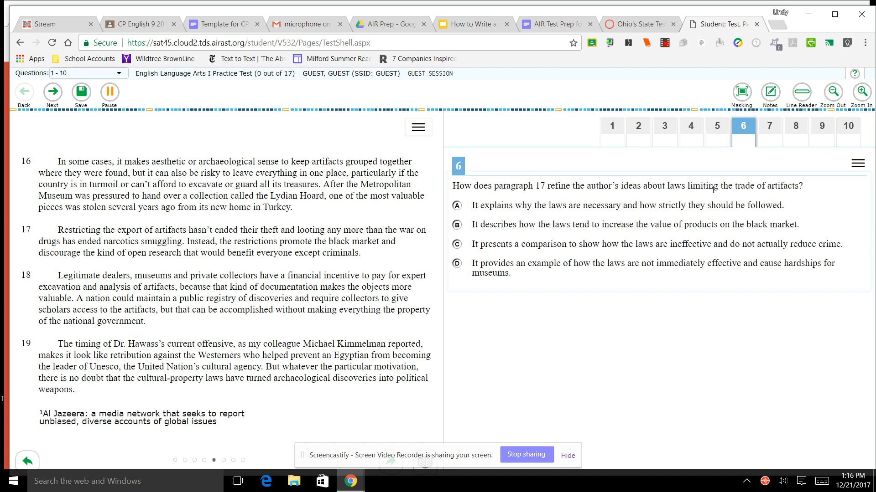
mouse_move(533, 198)
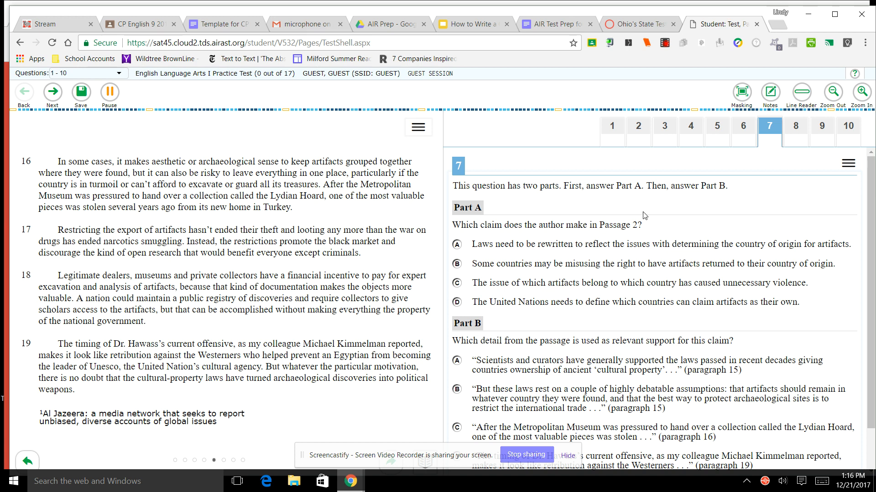
mouse_move(551, 339)
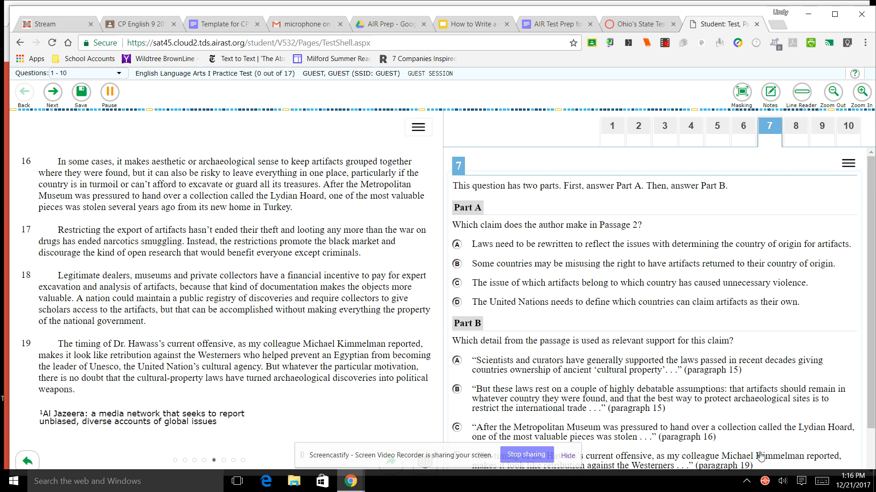
mouse_move(678, 344)
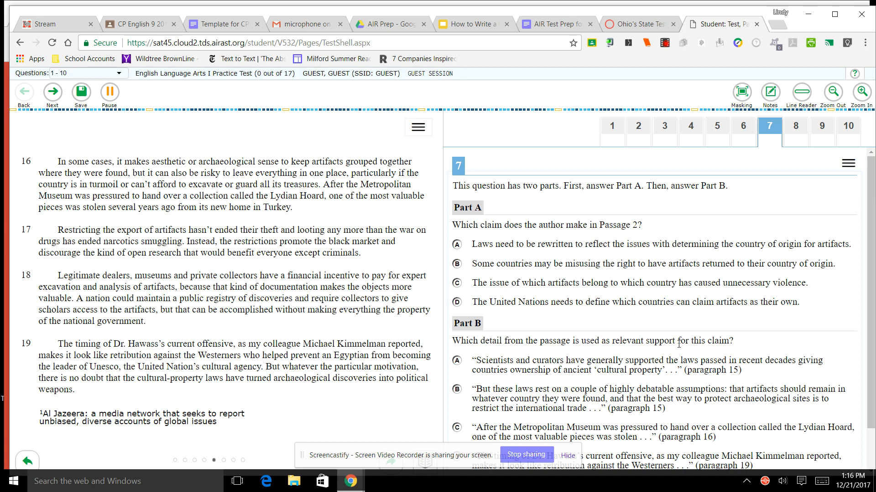
mouse_move(645, 239)
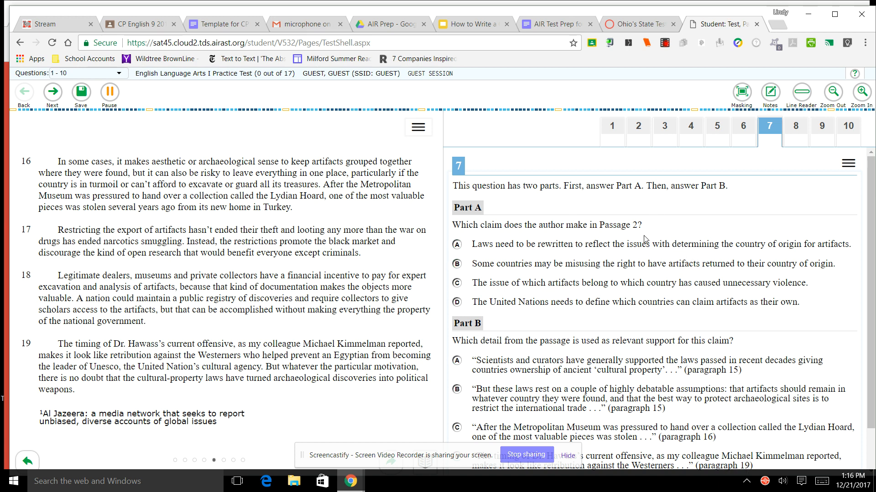
mouse_move(795, 126)
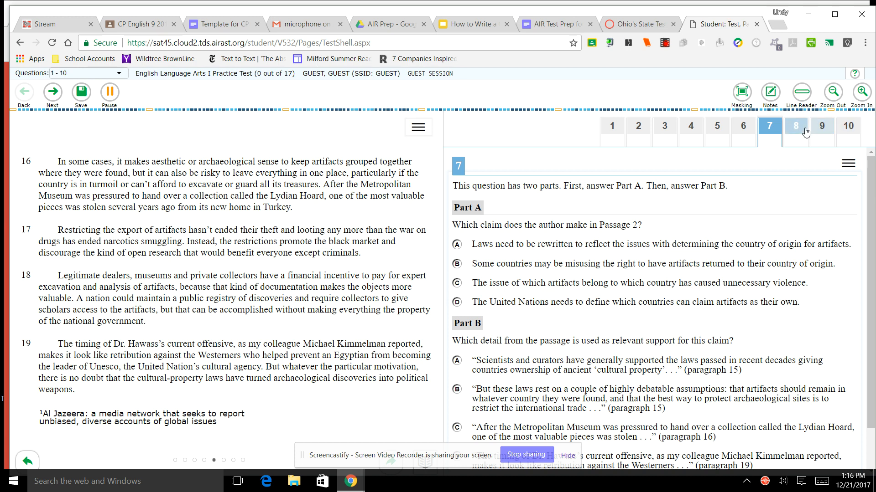
Step: Open question 8, the two-part item on 'triumphalism' in paragraph 20
click(795, 125)
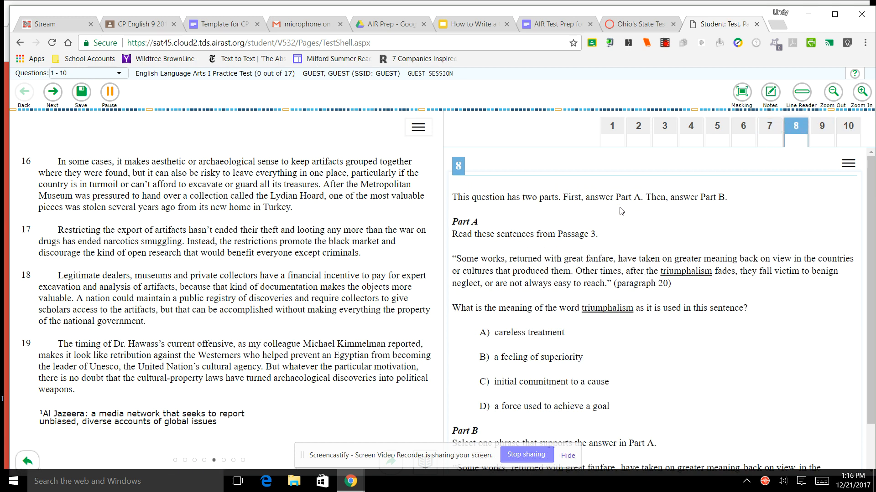
scroll(down, 3)
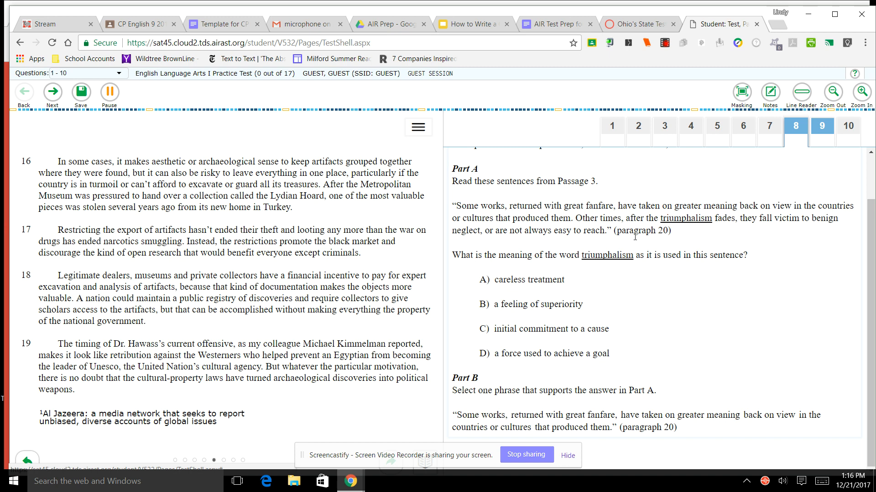
mouse_move(632, 244)
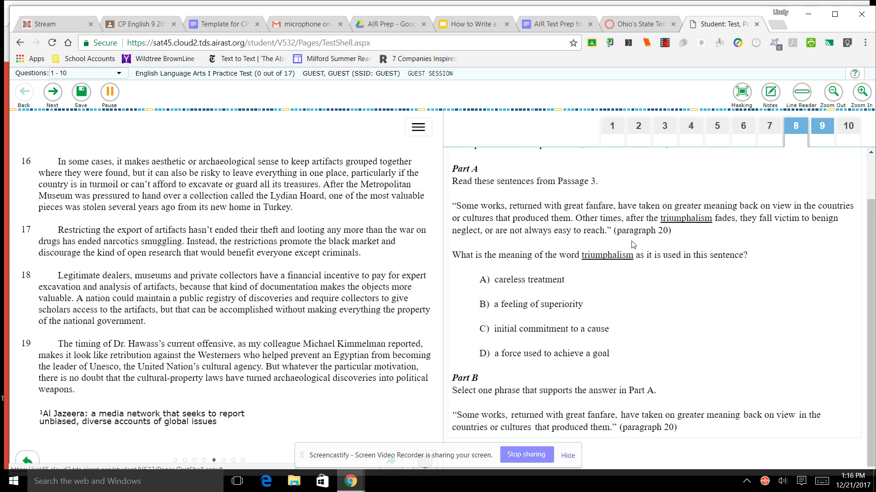
mouse_move(557, 370)
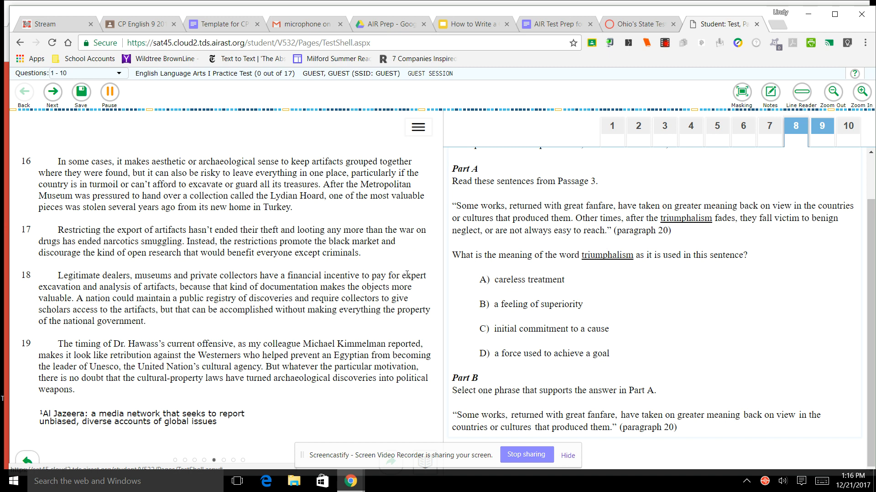
mouse_move(539, 291)
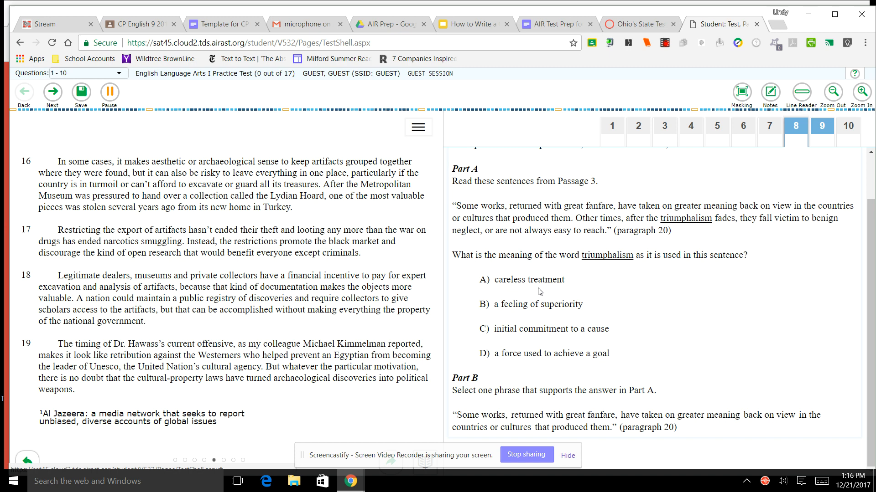
click(821, 125)
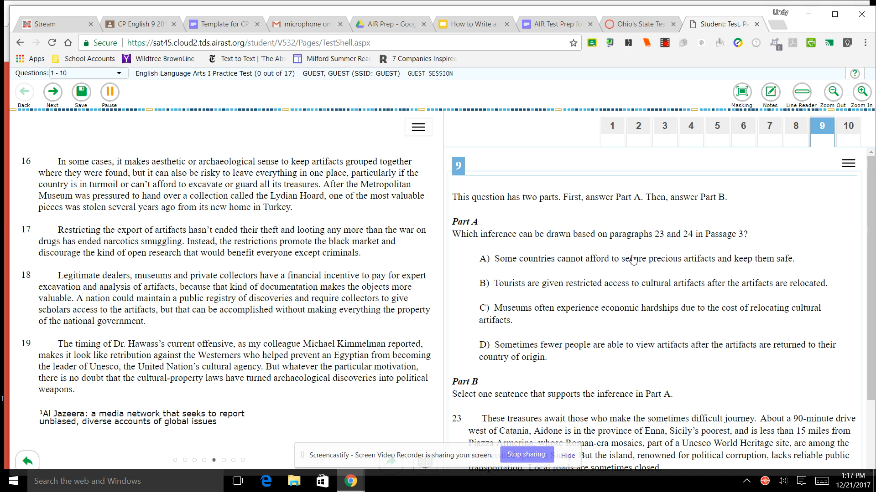
mouse_move(750, 230)
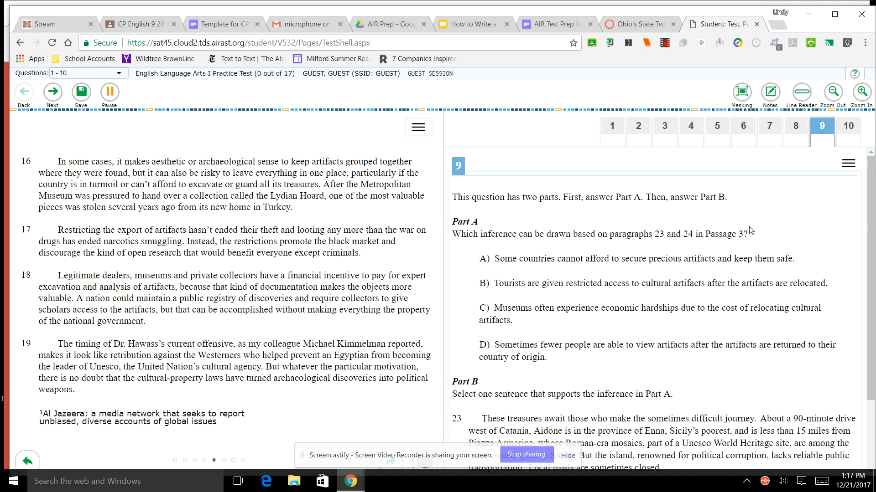
mouse_move(620, 229)
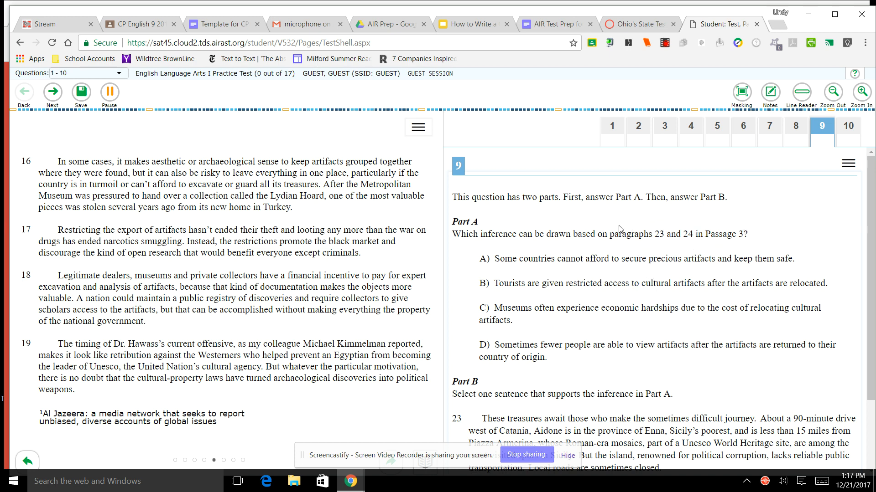
mouse_move(618, 215)
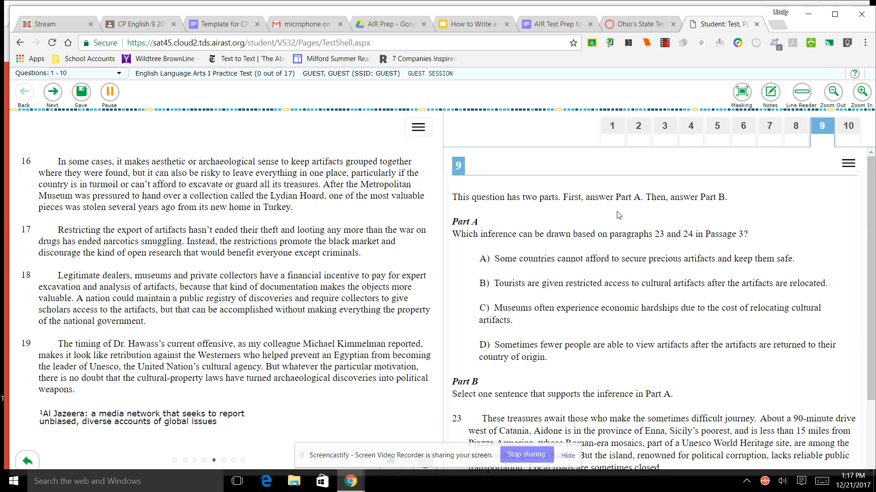
mouse_move(614, 221)
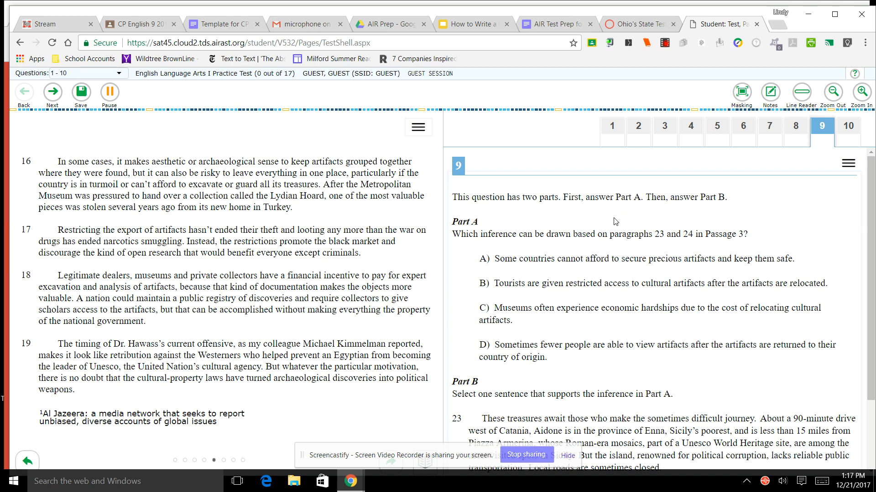
mouse_move(668, 249)
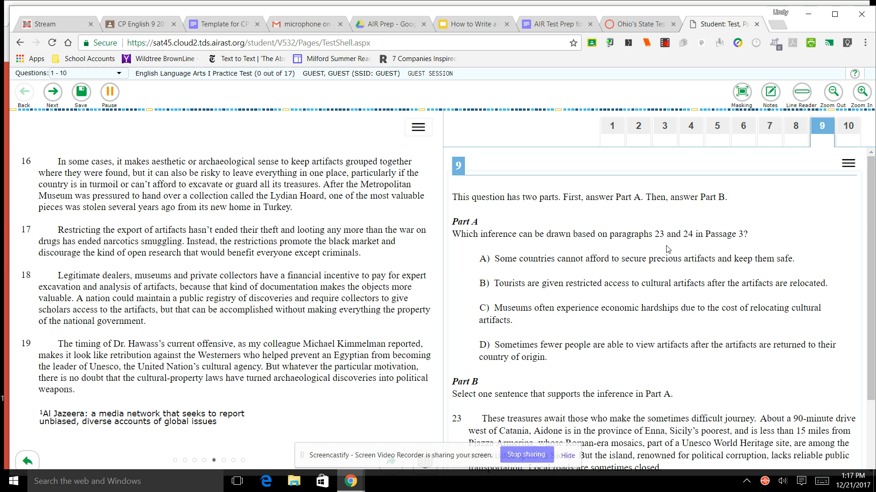
mouse_move(639, 252)
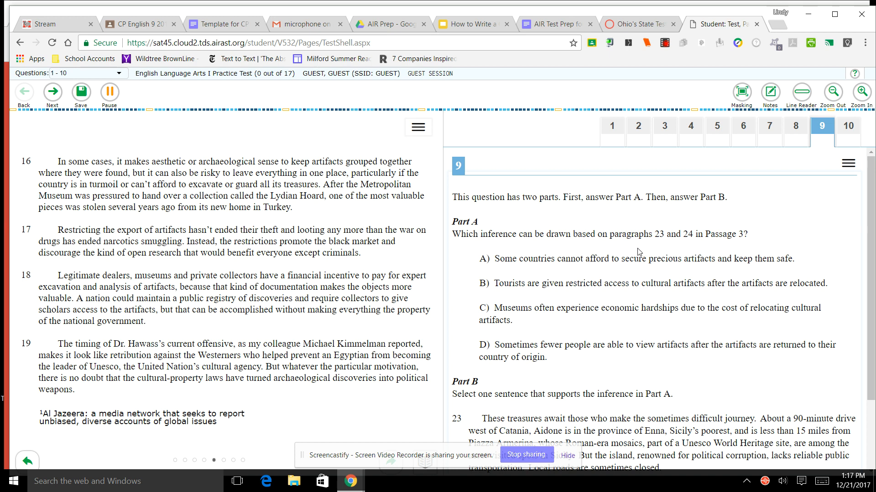
mouse_move(565, 249)
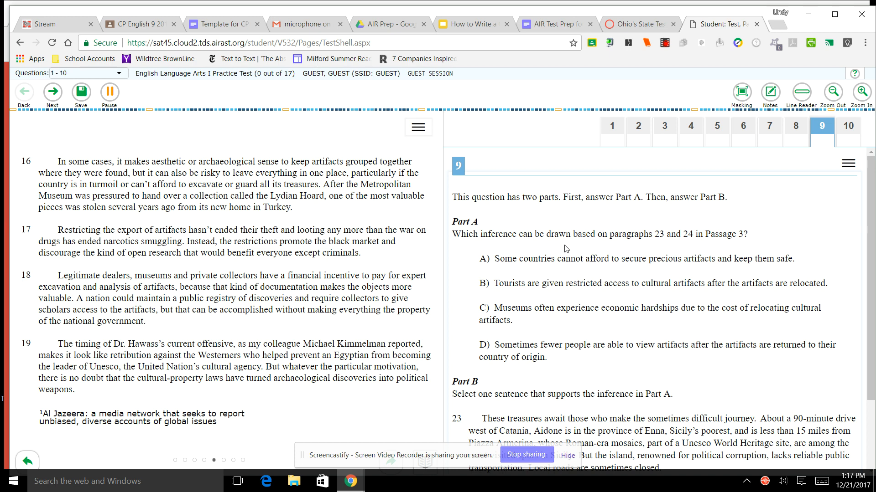
mouse_move(812, 206)
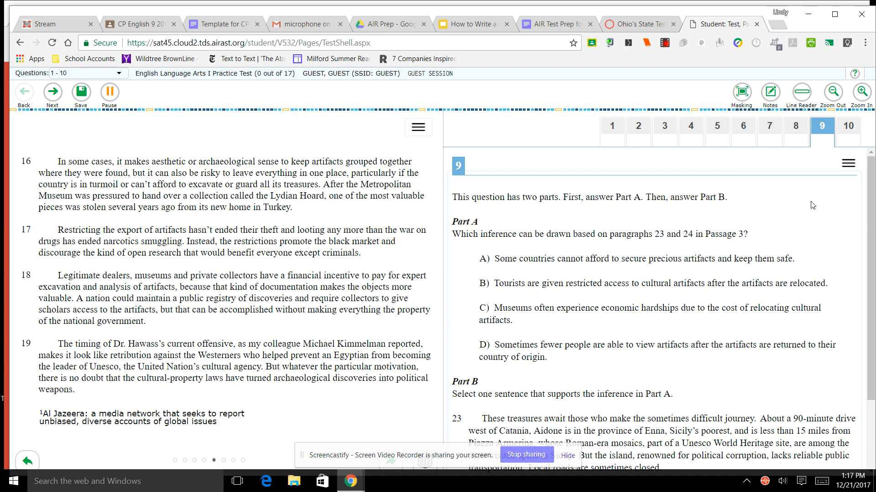
mouse_move(831, 163)
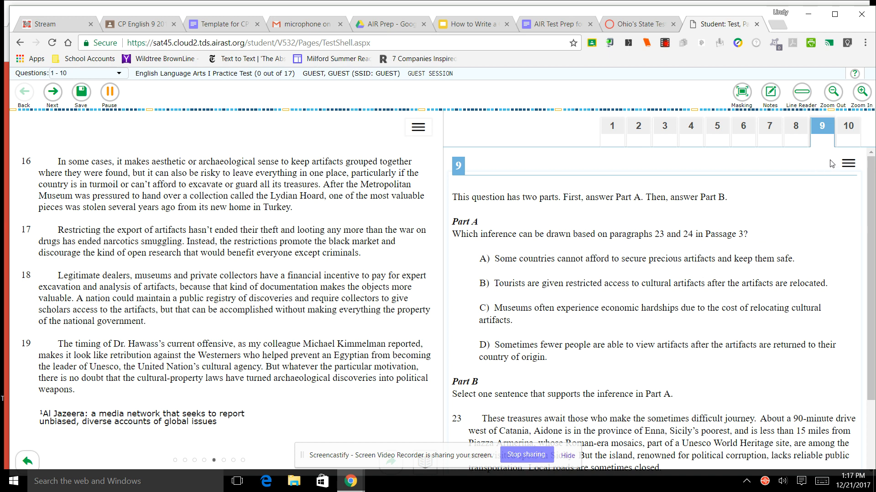
Step: Open question 10, the essay on returning cultural artifacts to their origins
click(847, 125)
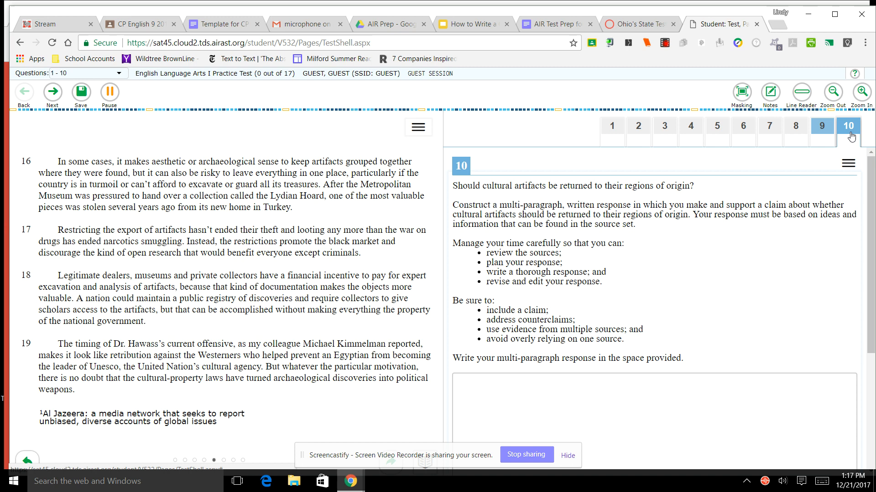
mouse_move(463, 187)
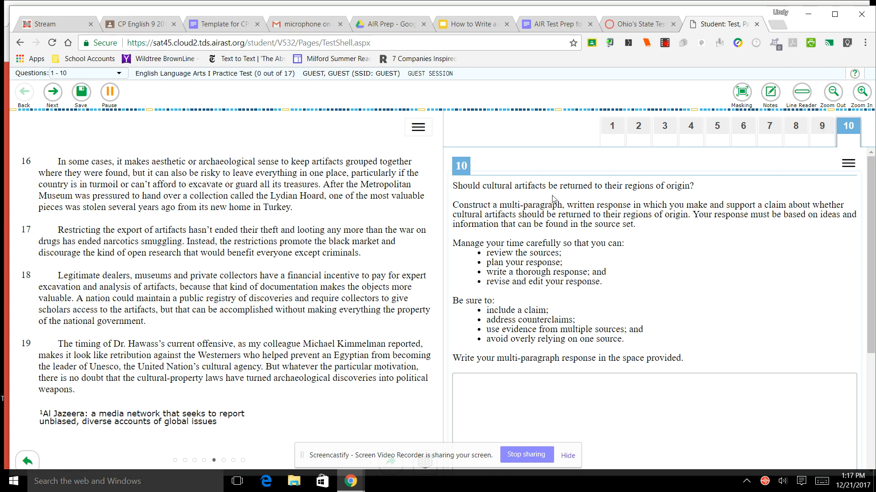
mouse_move(685, 198)
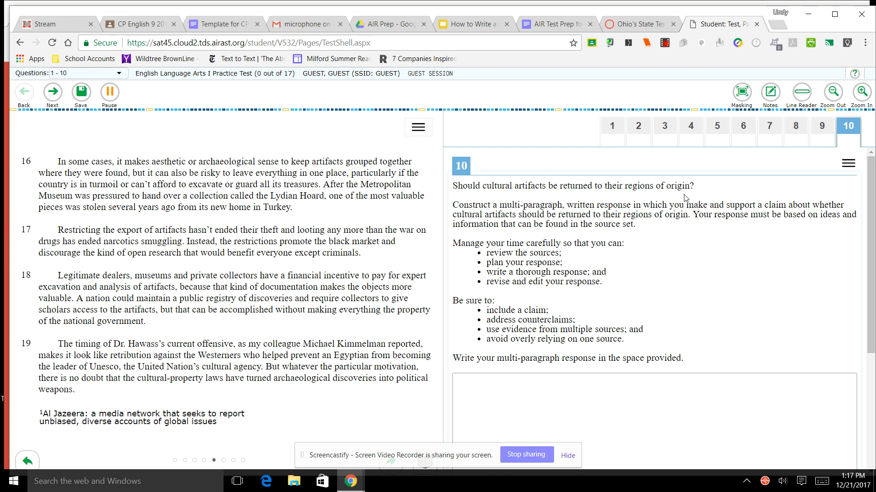
mouse_move(629, 187)
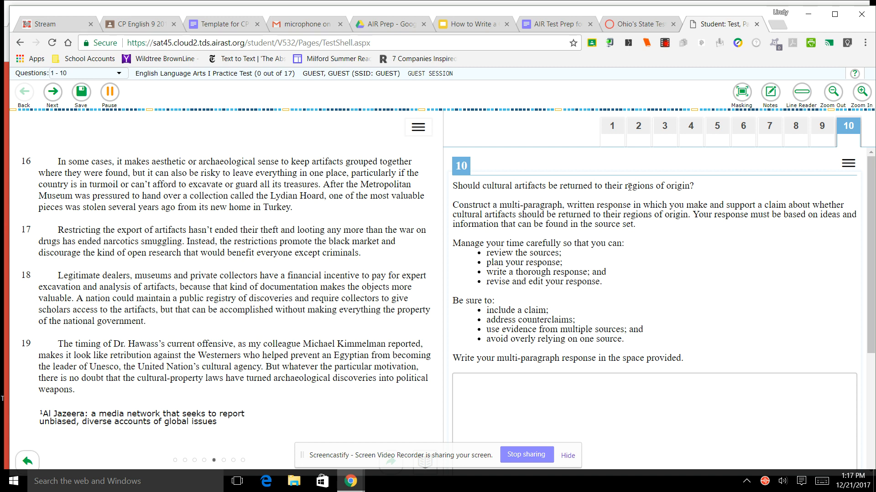
mouse_move(475, 204)
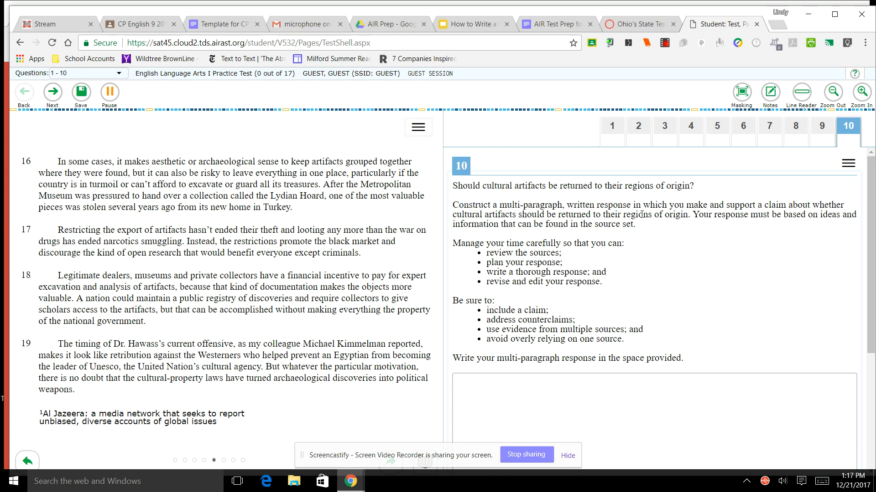
mouse_move(752, 225)
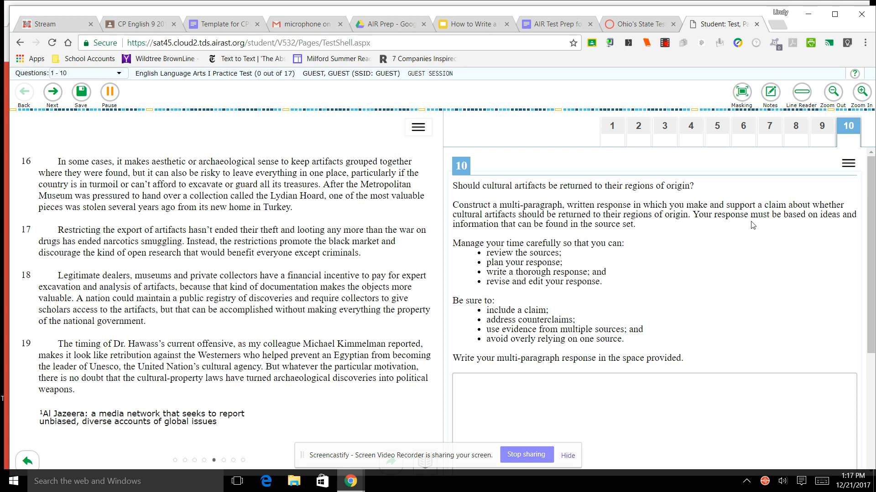
mouse_move(600, 229)
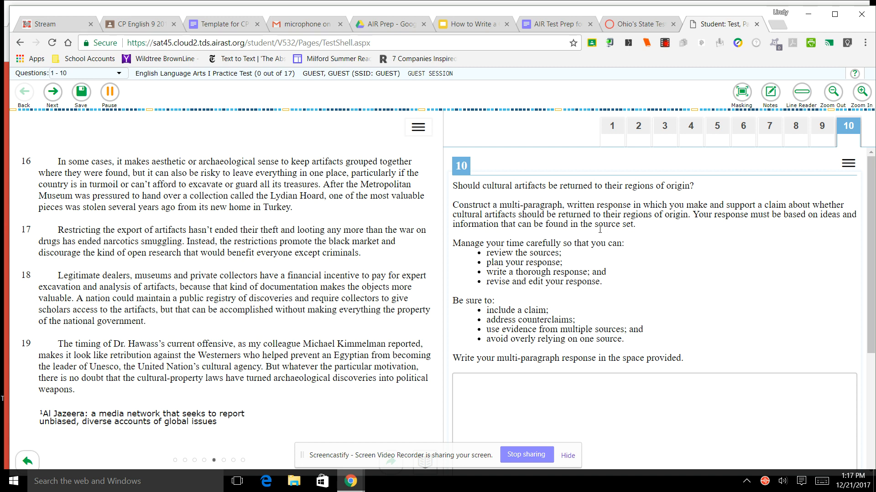
mouse_move(703, 231)
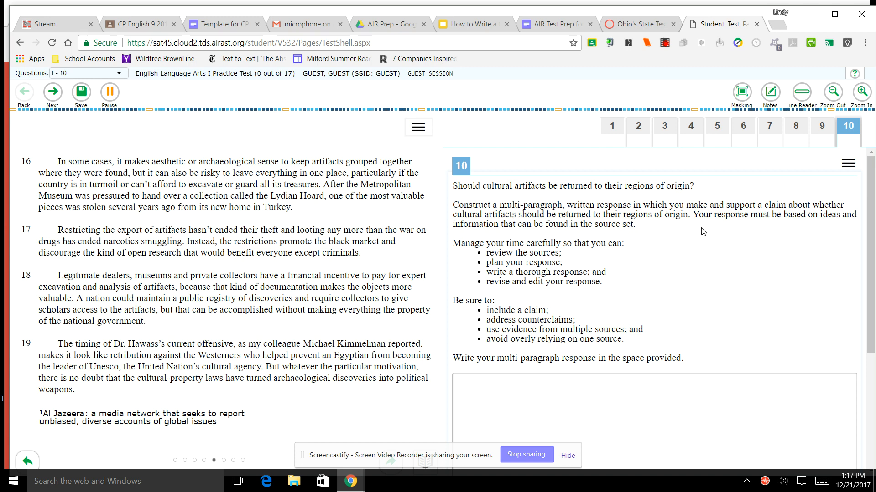
mouse_move(801, 227)
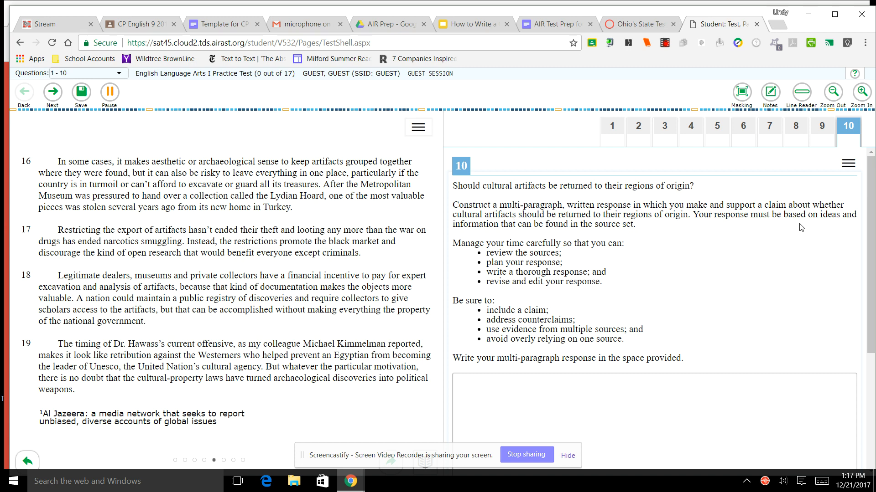
mouse_move(656, 240)
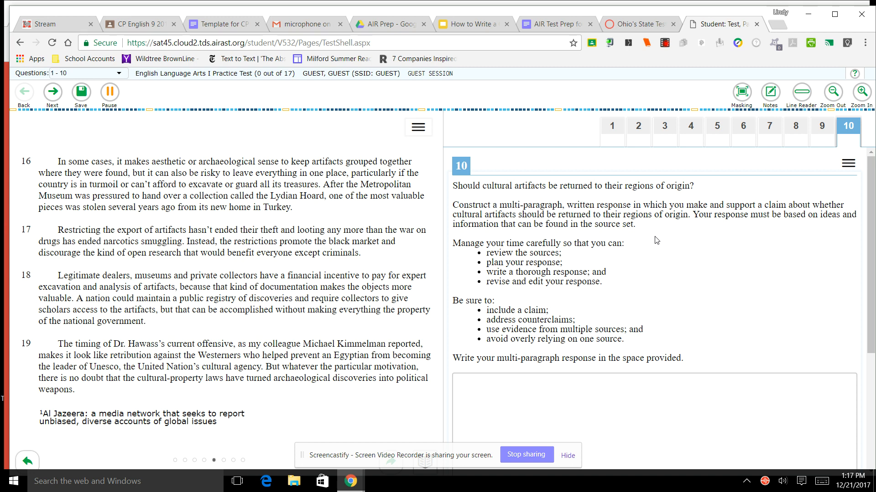
mouse_move(594, 256)
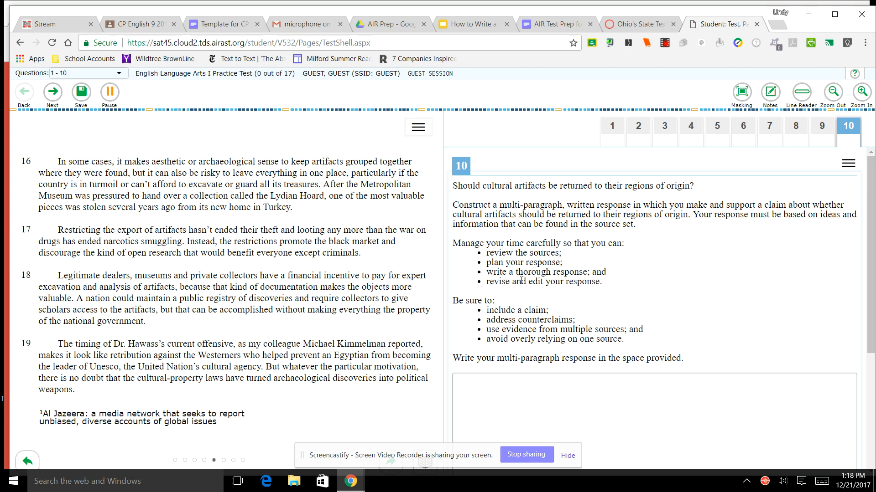
mouse_move(557, 291)
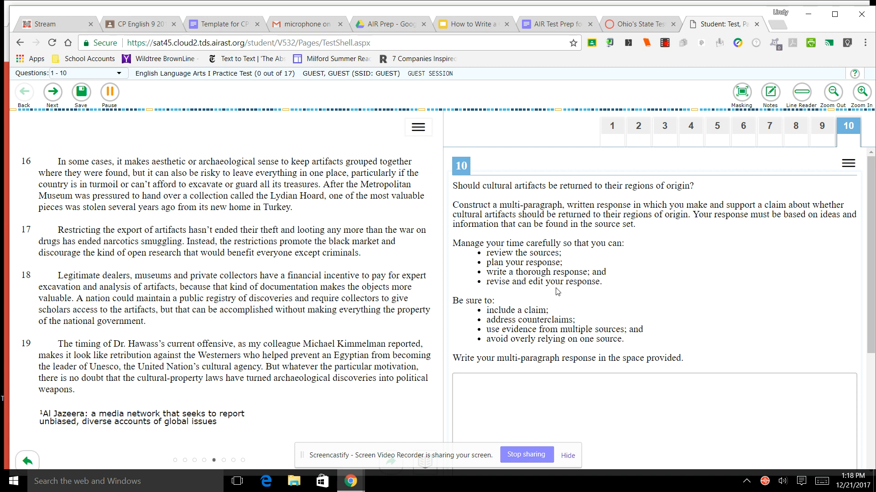
mouse_move(503, 311)
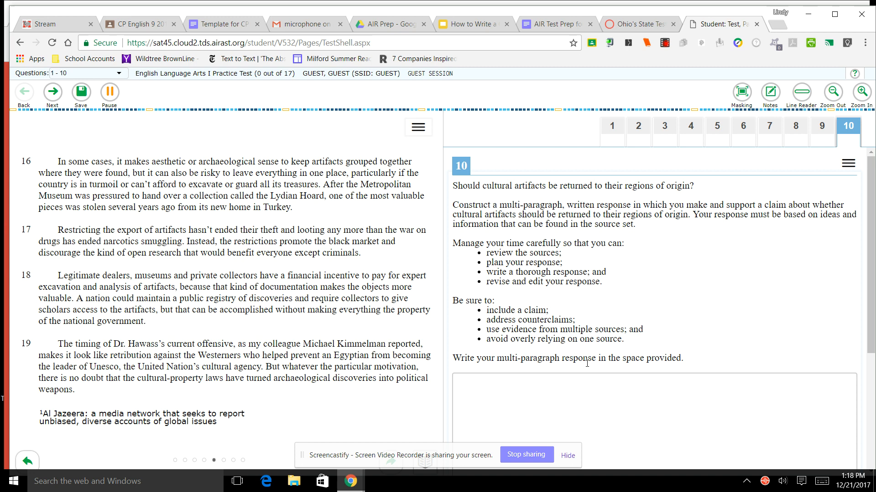
mouse_move(656, 356)
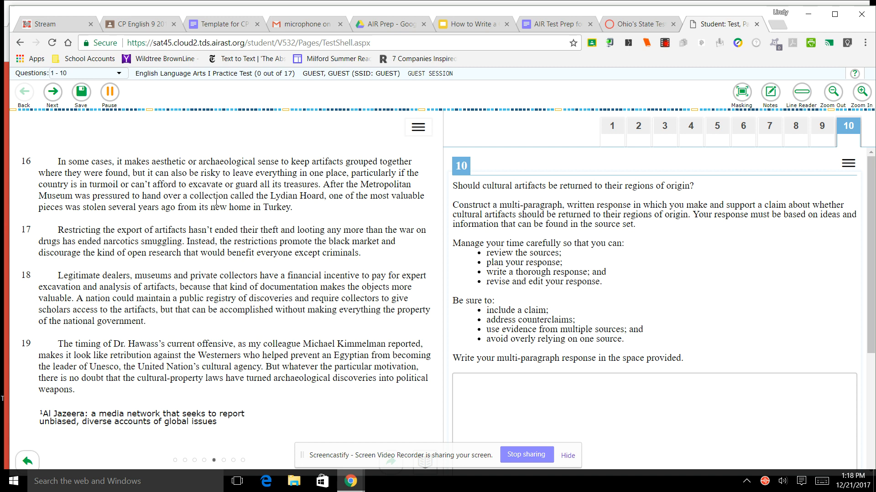
mouse_move(838, 168)
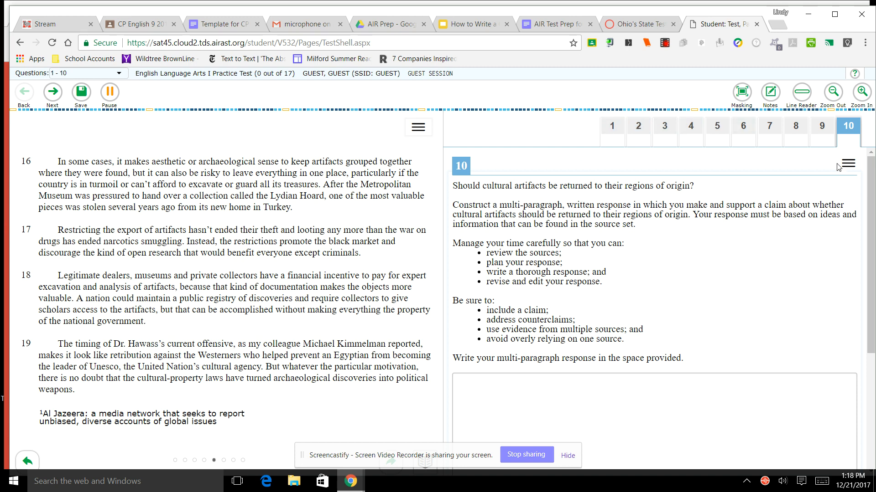
mouse_move(452, 332)
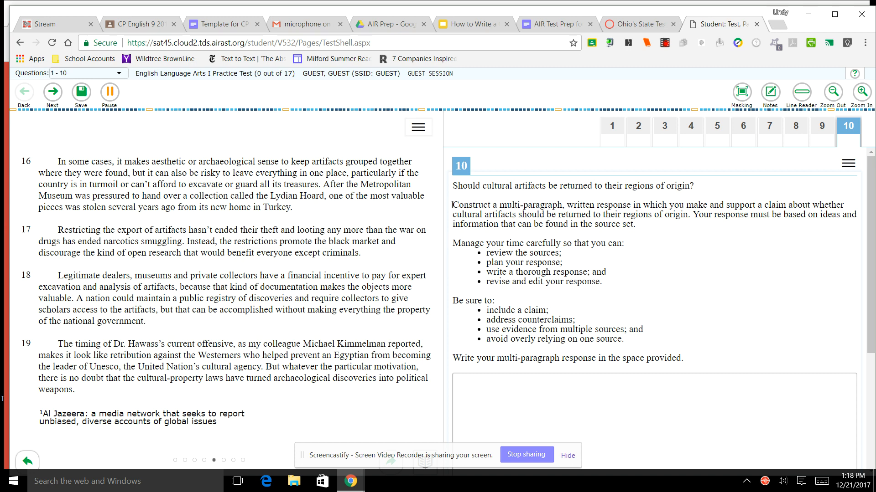
mouse_move(231, 266)
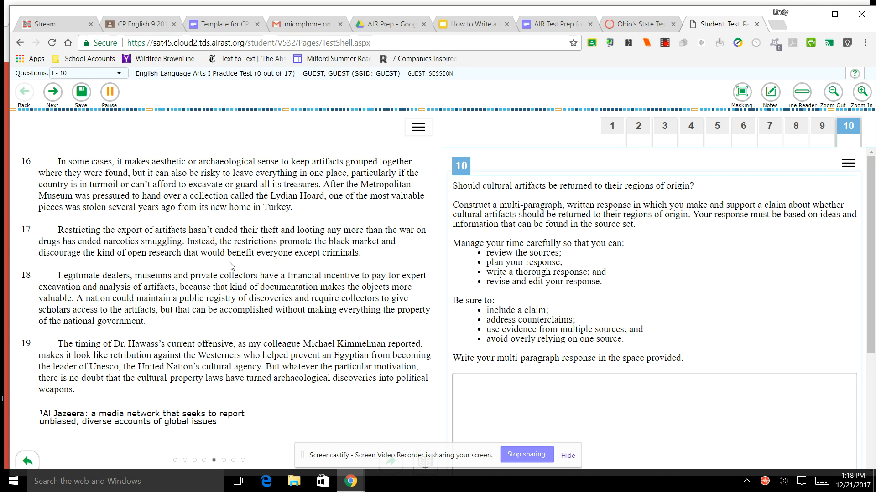
mouse_move(297, 244)
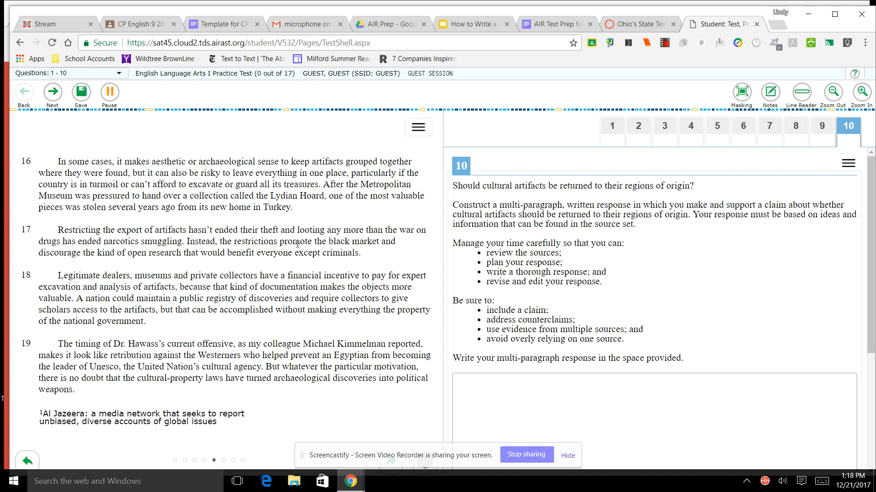
mouse_move(594, 376)
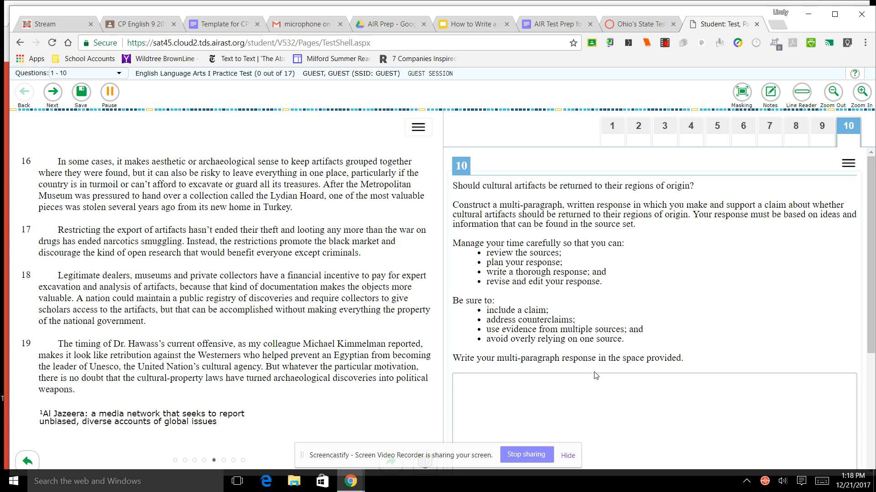